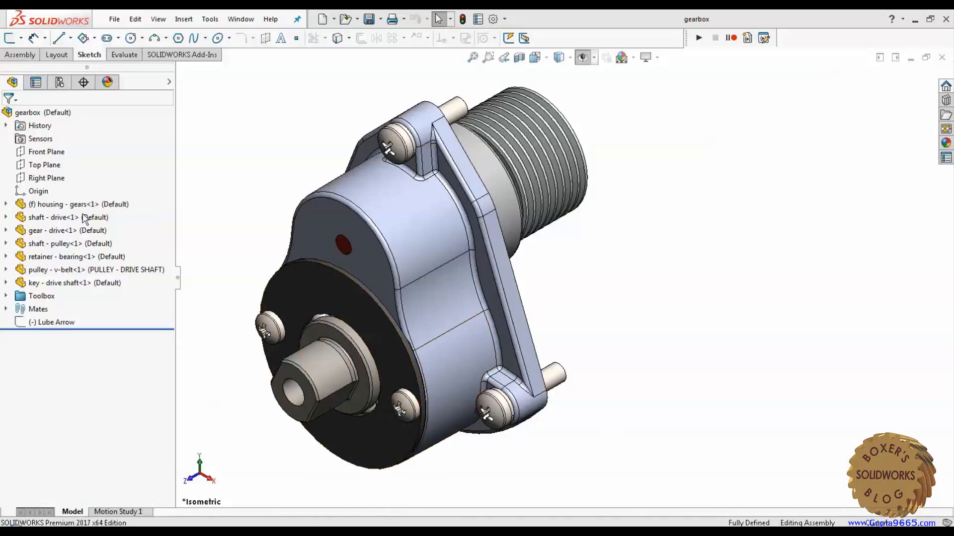
Open the housing - gears part in its own window and start Save As.
click(67, 204)
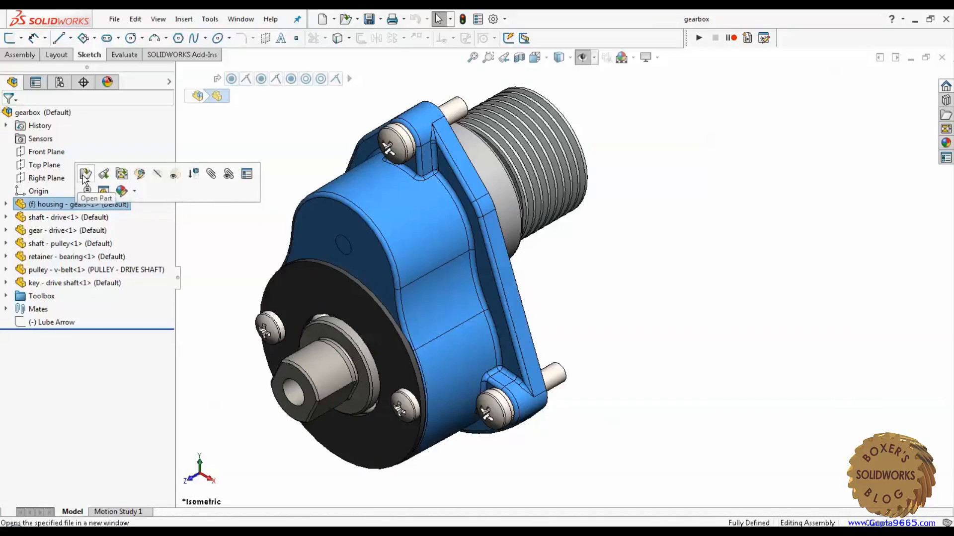
click(85, 173)
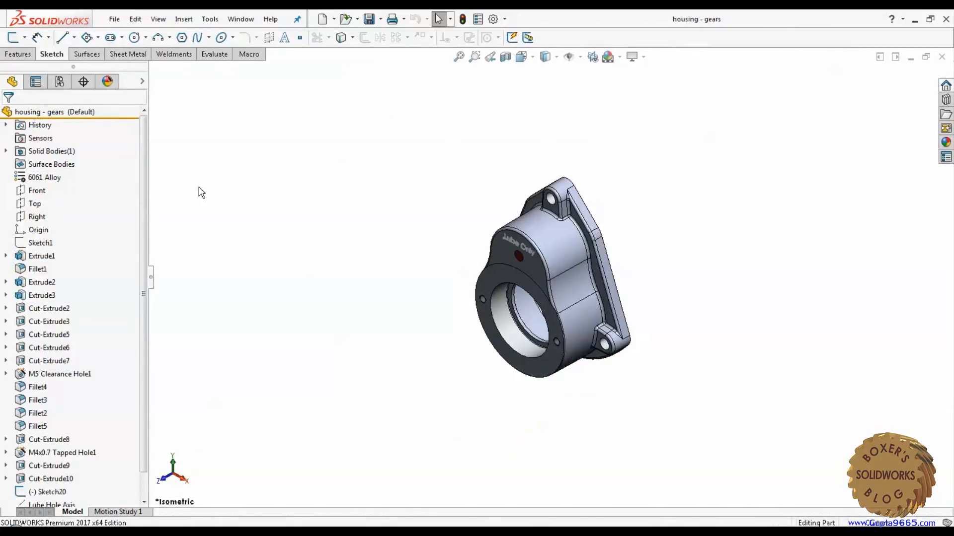
click(113, 19)
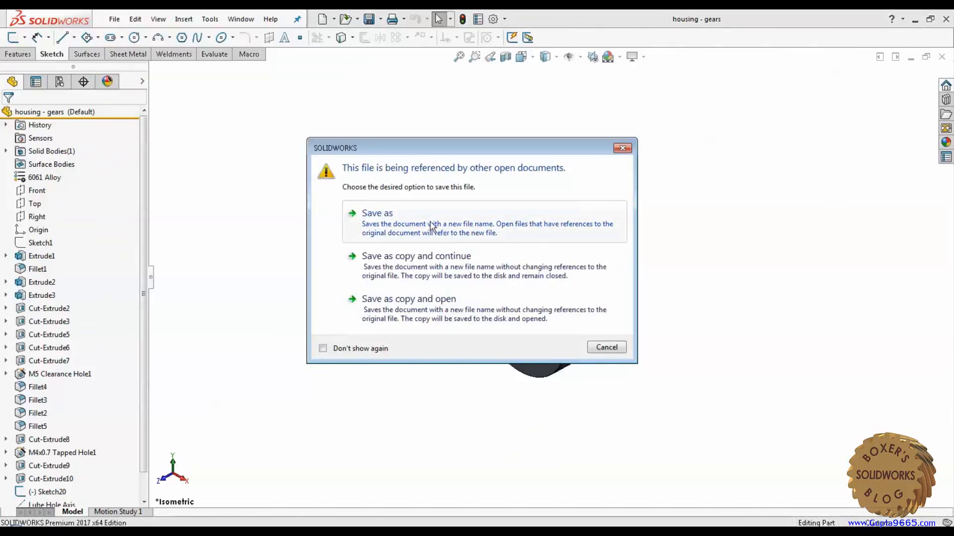
mouse_move(298, 327)
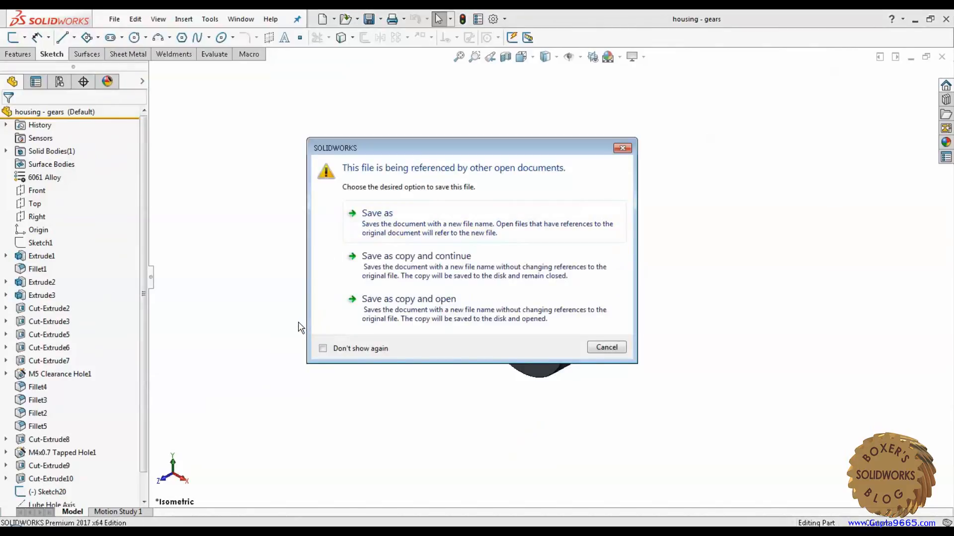
mouse_move(644, 365)
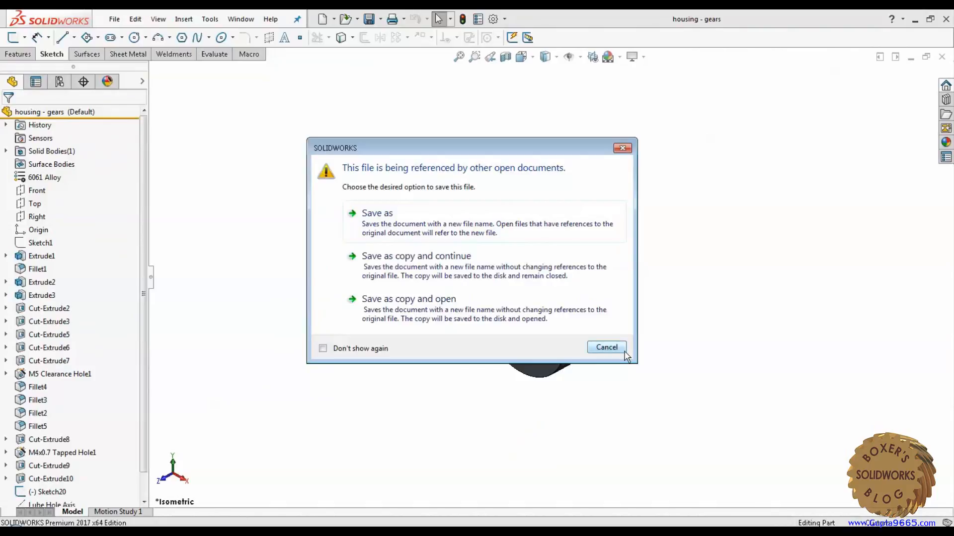
Cancel the referenced-file save options dialog.
click(606, 346)
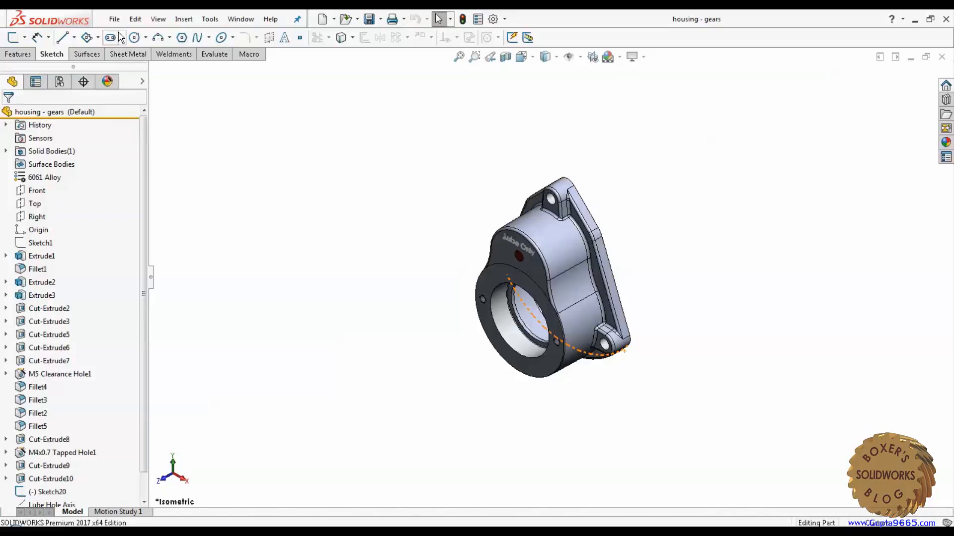
Open Pack and Go from the File menu, view its file list, then close it.
click(114, 19)
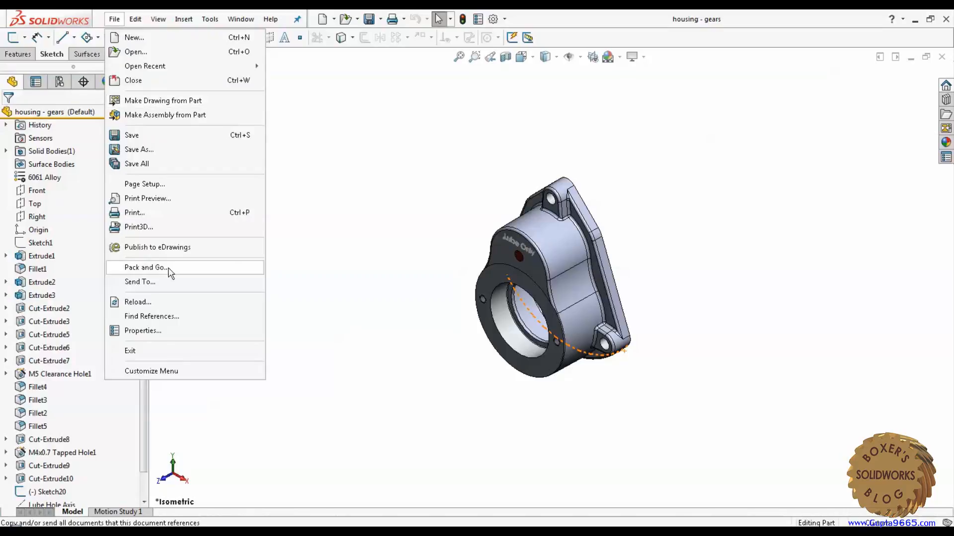
click(146, 268)
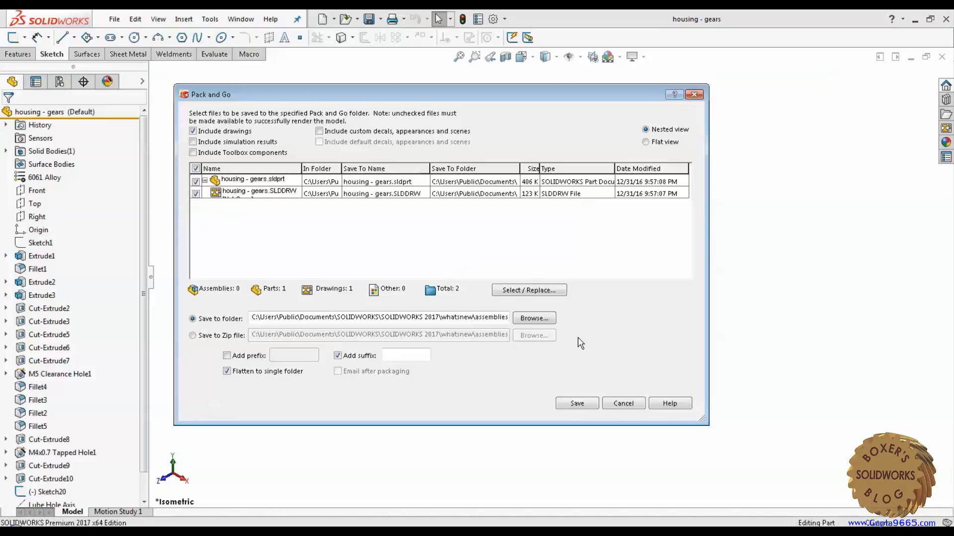
click(622, 403)
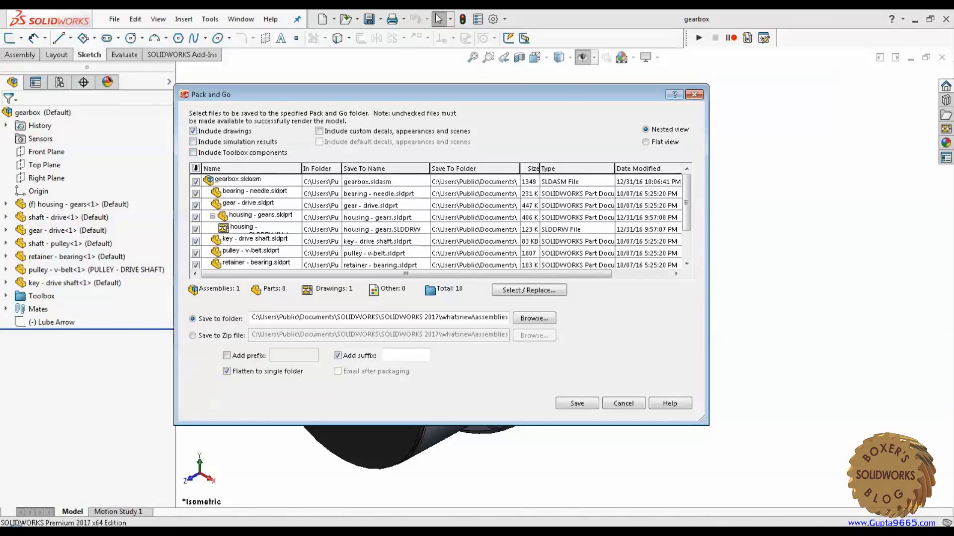
Select only housing - gears.sldprt and its drawing in Pack and Go, then cancel.
click(196, 168)
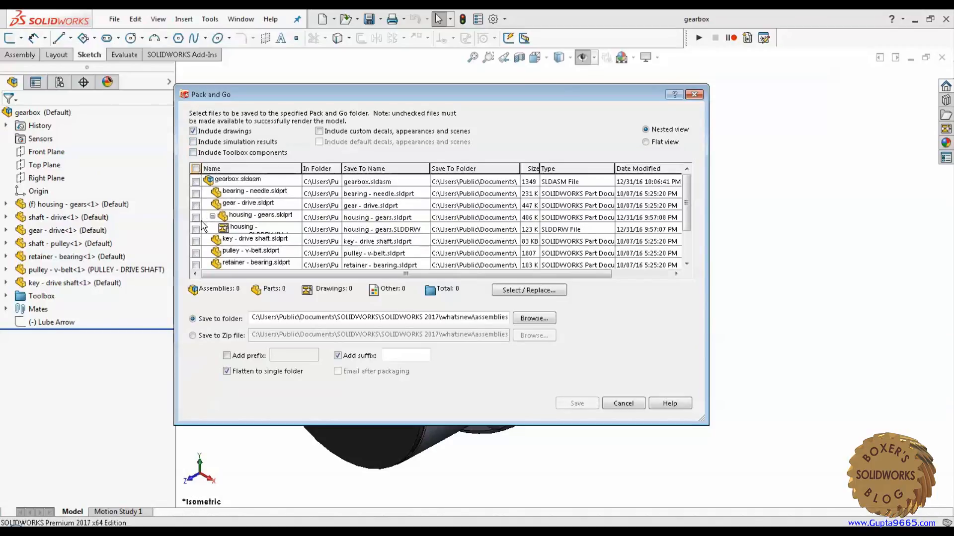
click(195, 217)
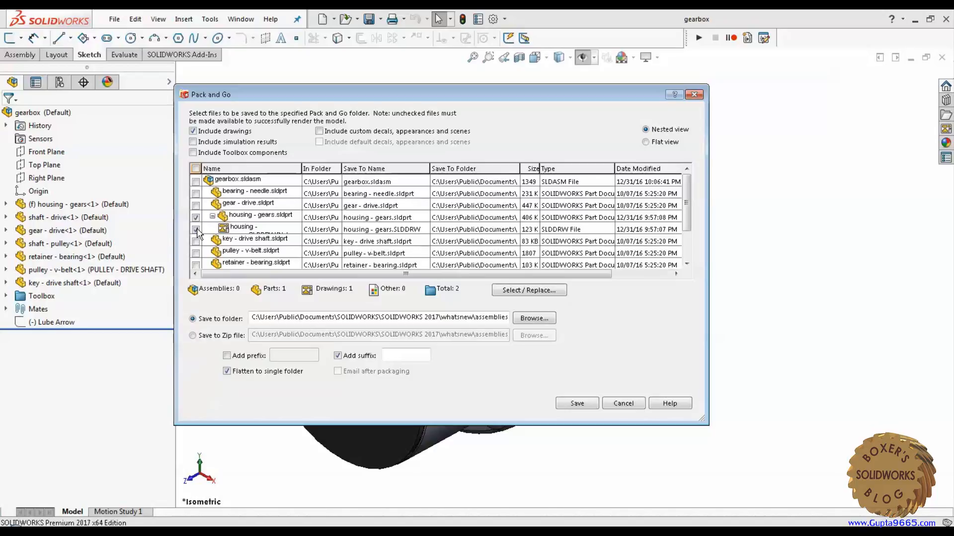
click(196, 229)
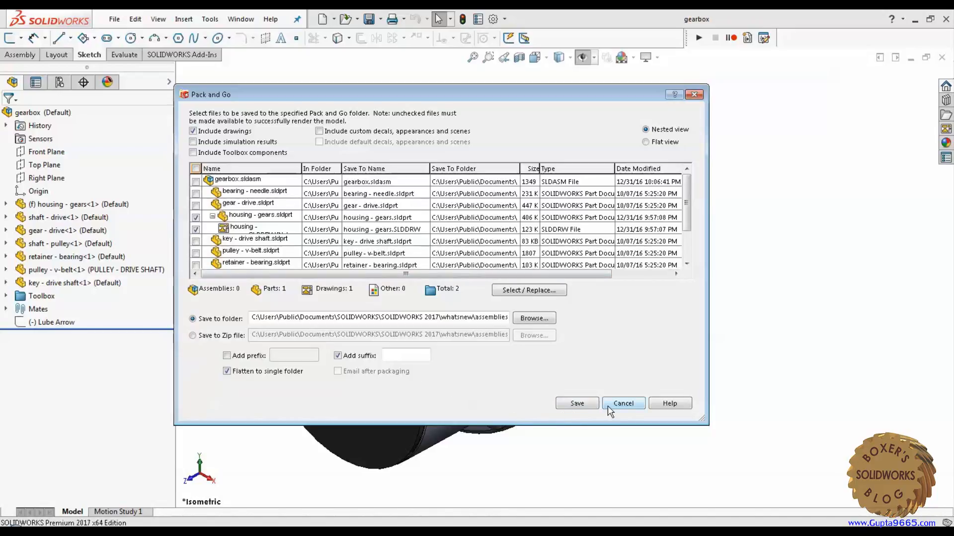
click(623, 404)
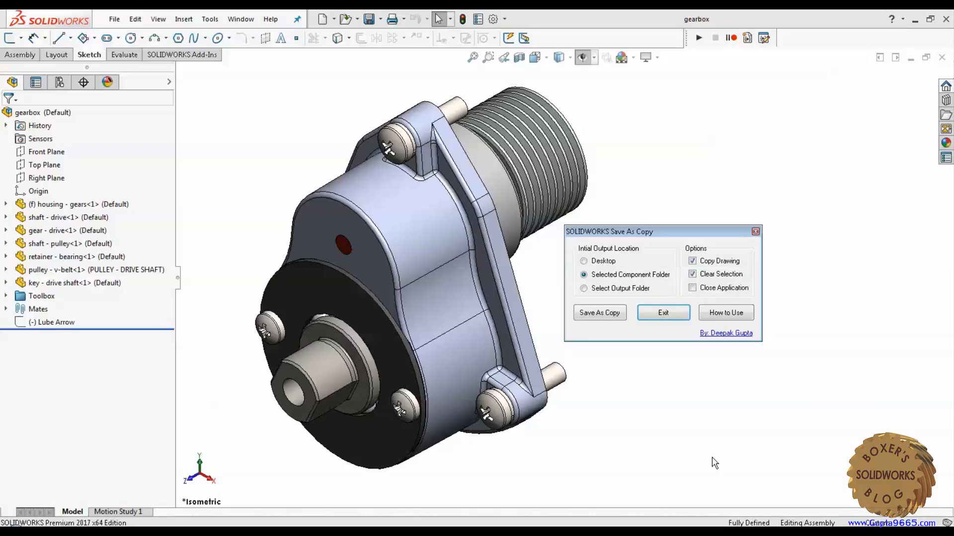
Switch Save As Copy output from Desktop to Selected Component Folder.
click(583, 260)
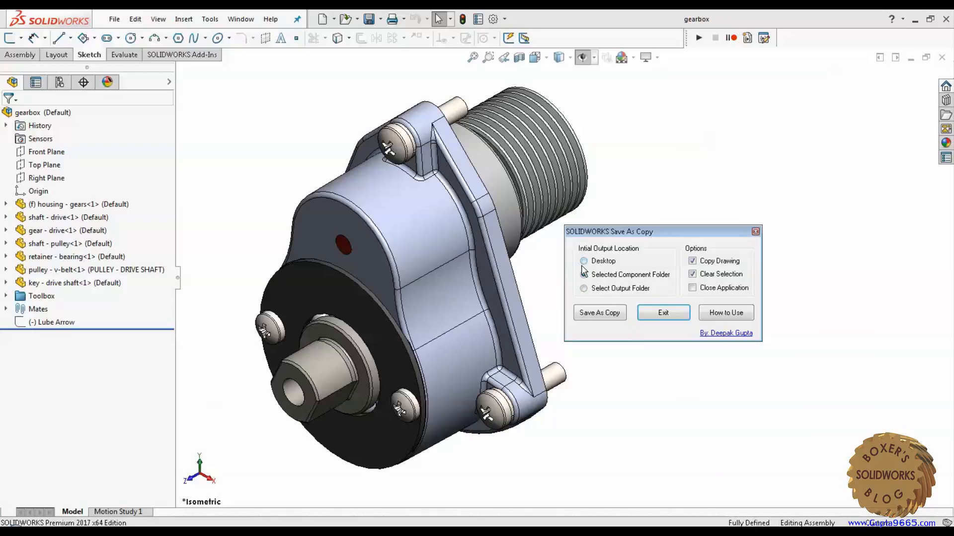
click(583, 260)
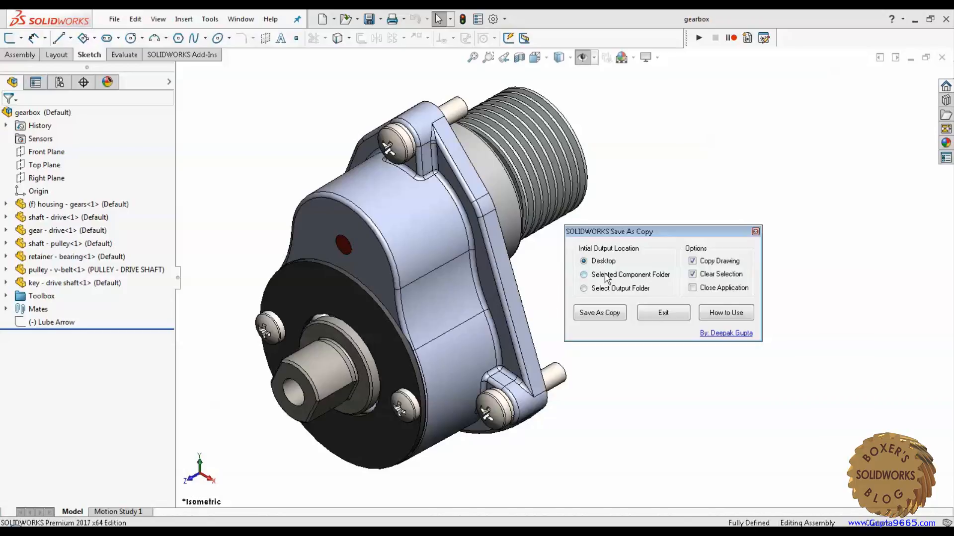
click(583, 275)
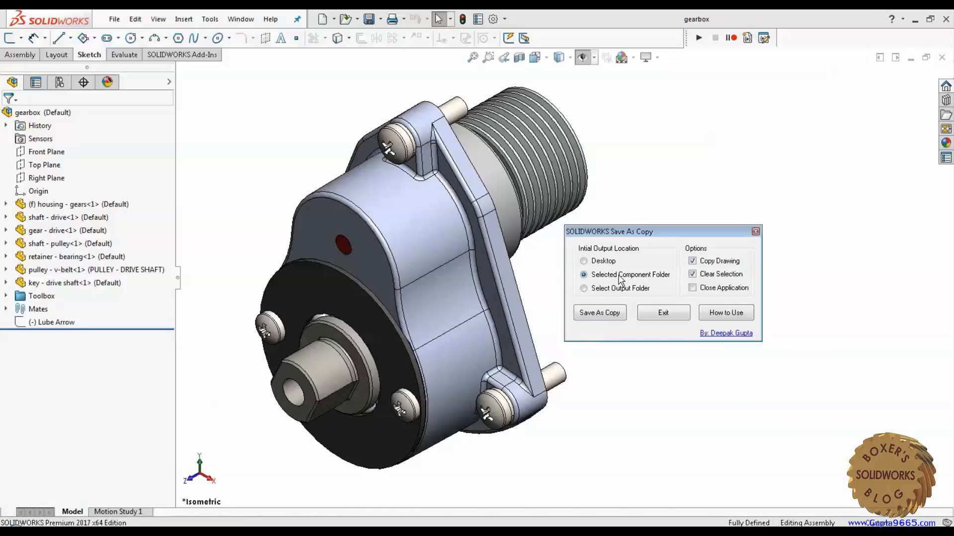
click(583, 288)
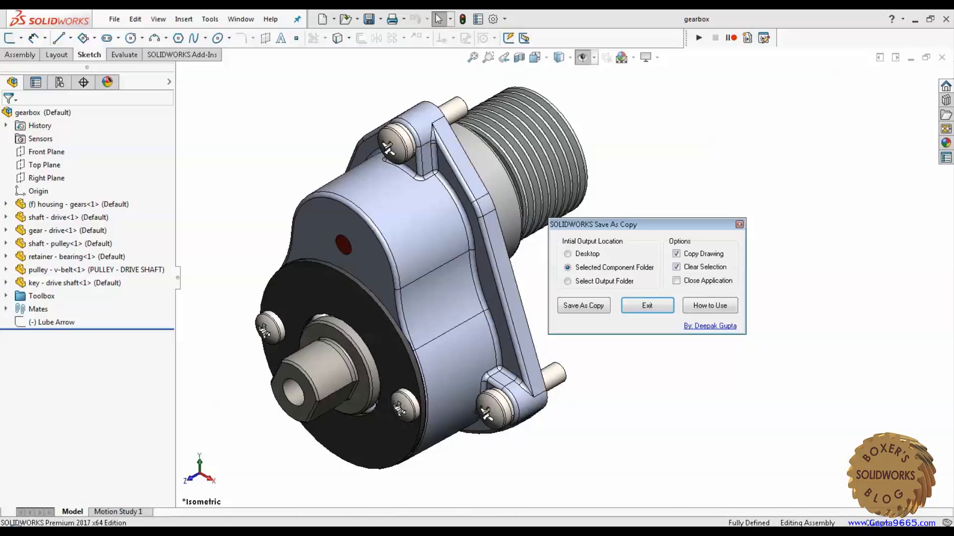
mouse_move(208, 198)
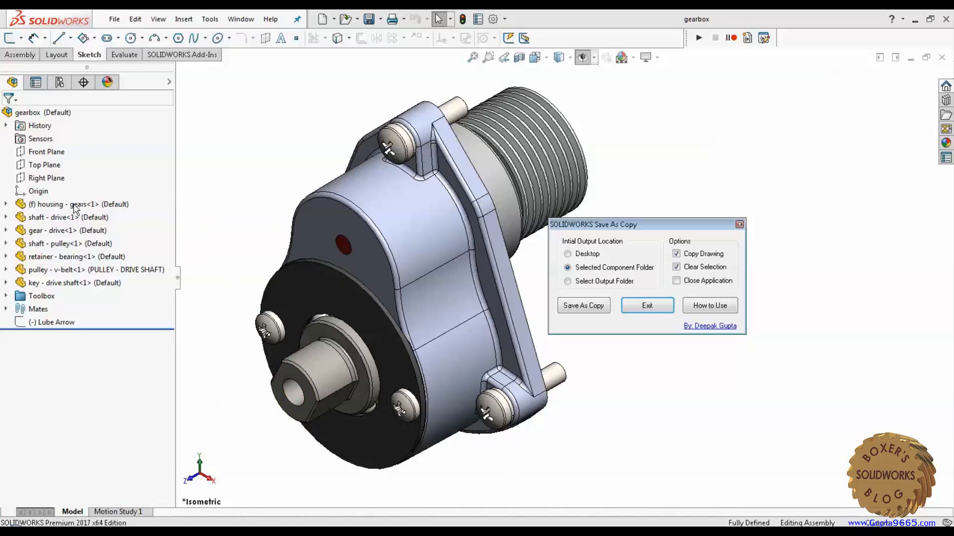
Open the housing - gears drawing and locate its file in the speedpak folder.
click(67, 204)
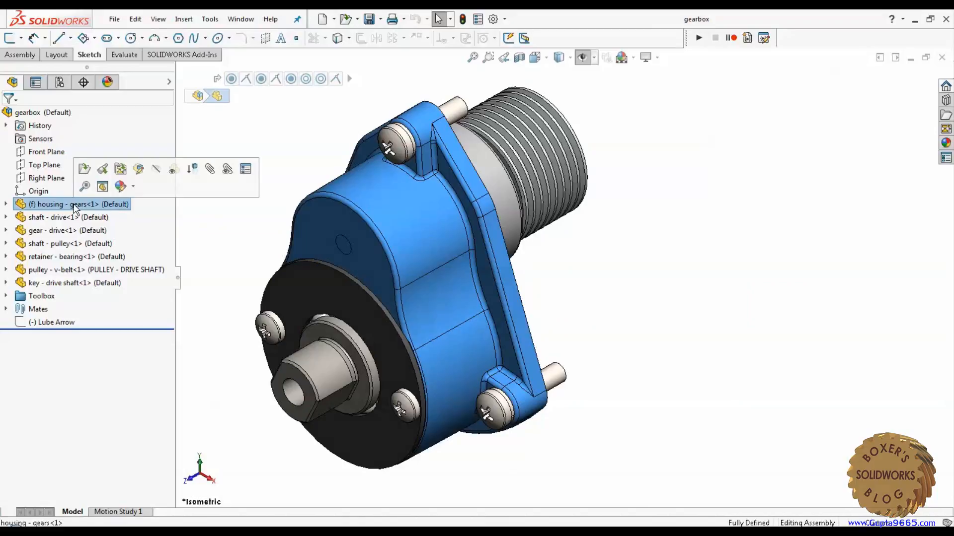
mouse_move(120, 169)
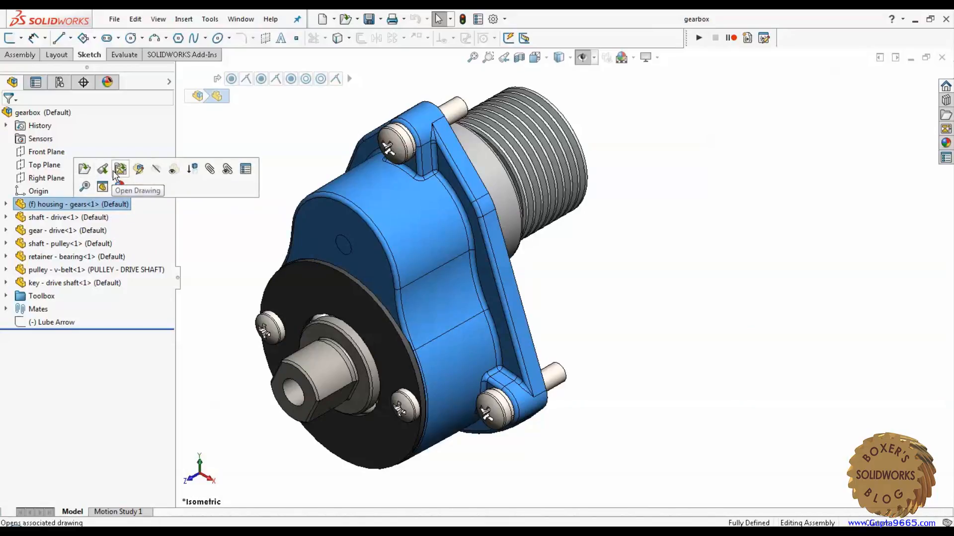
click(119, 169)
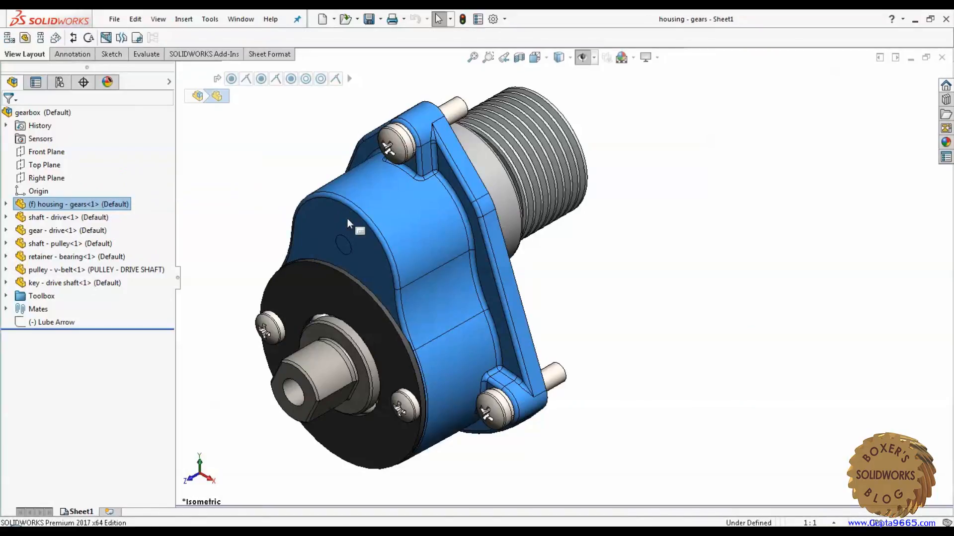
click(241, 19)
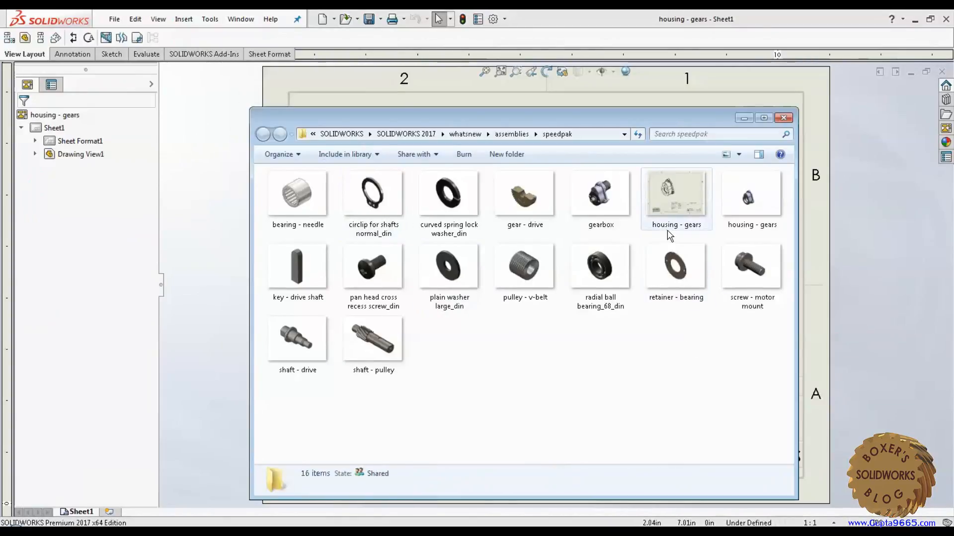
click(750, 195)
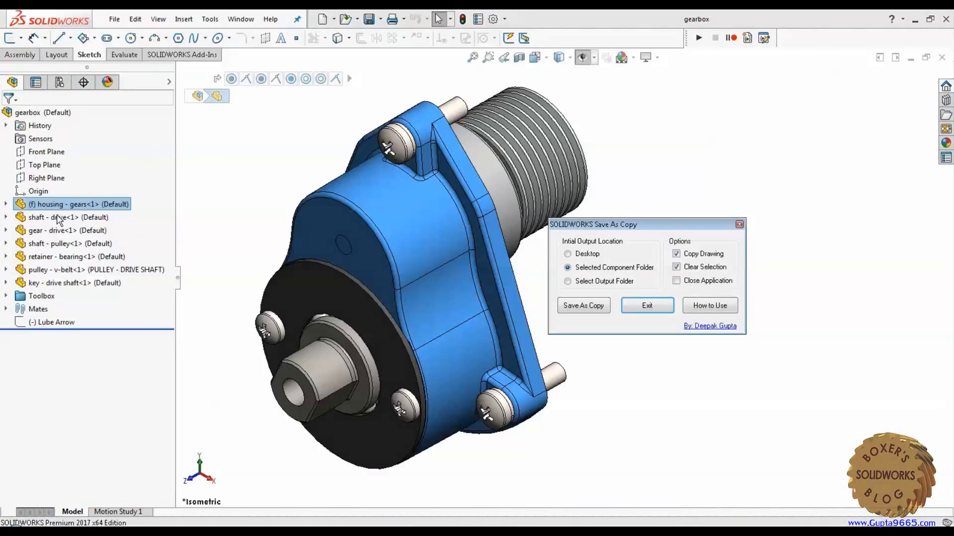
Select the housing, set output to Desktop, and start Save As Copy.
click(647, 306)
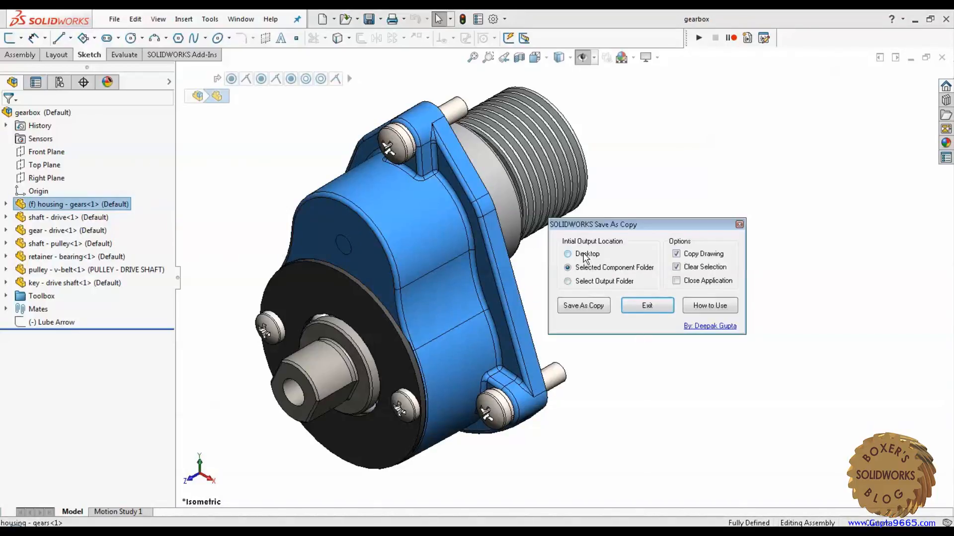
click(567, 254)
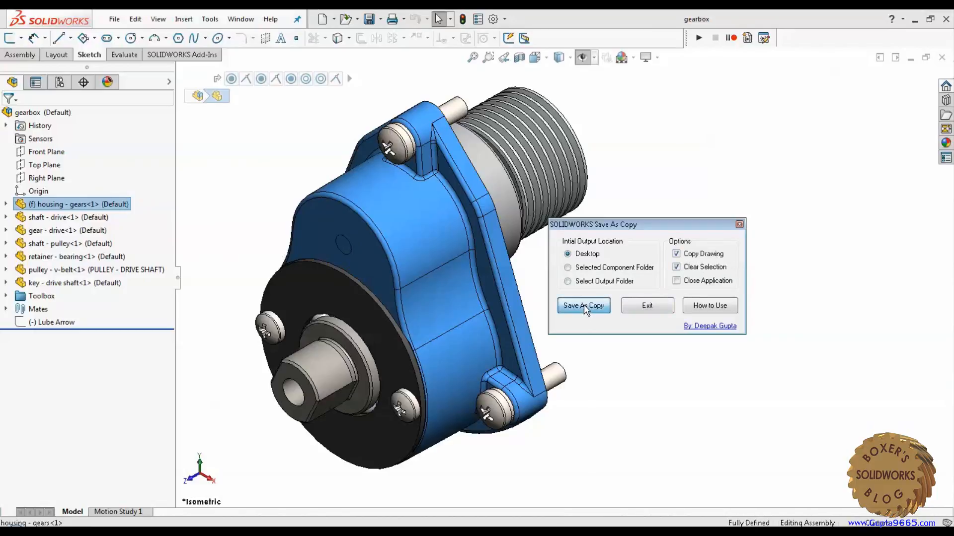
click(583, 305)
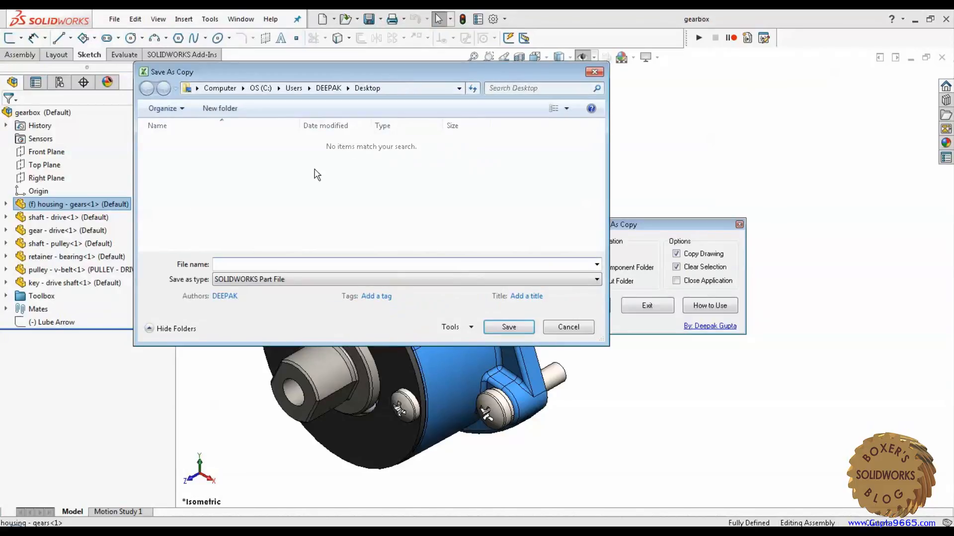
mouse_move(401, 95)
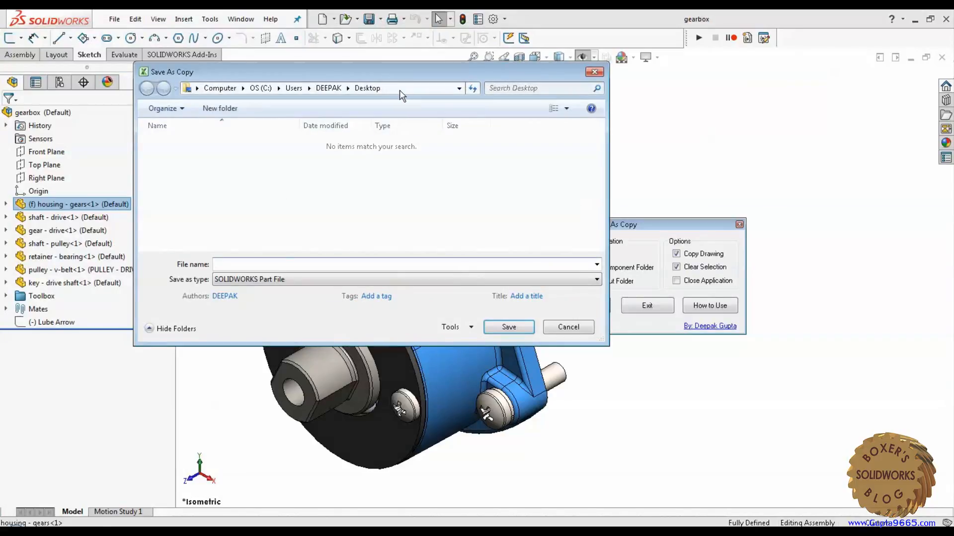
Name the copy 'Test' in the File name box.
click(401, 264)
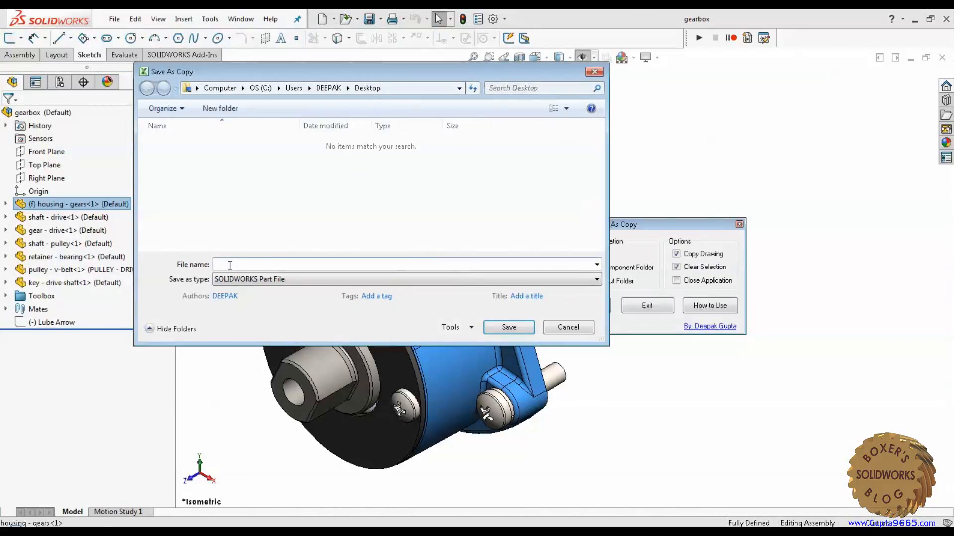
text(Test)
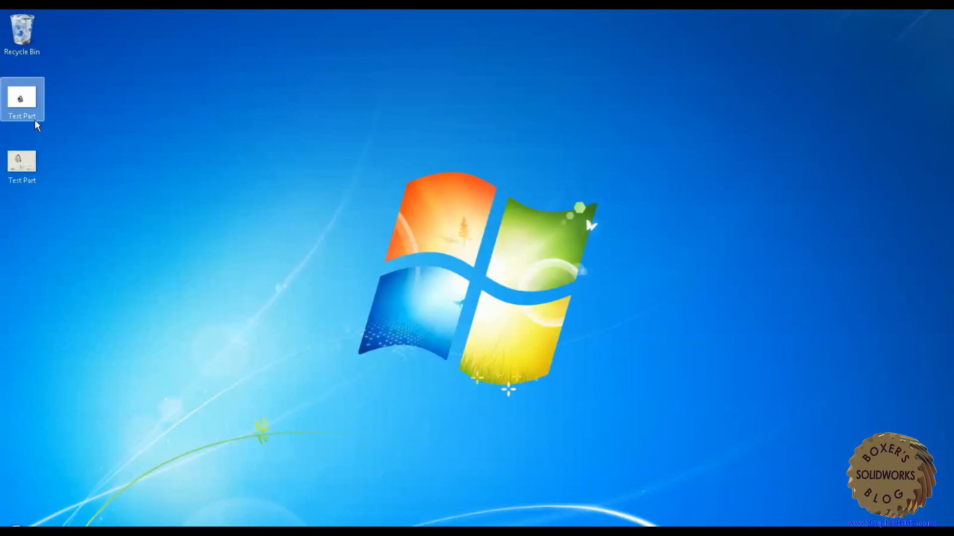
Inspect the Test Part copy on the desktop.
click(126, 246)
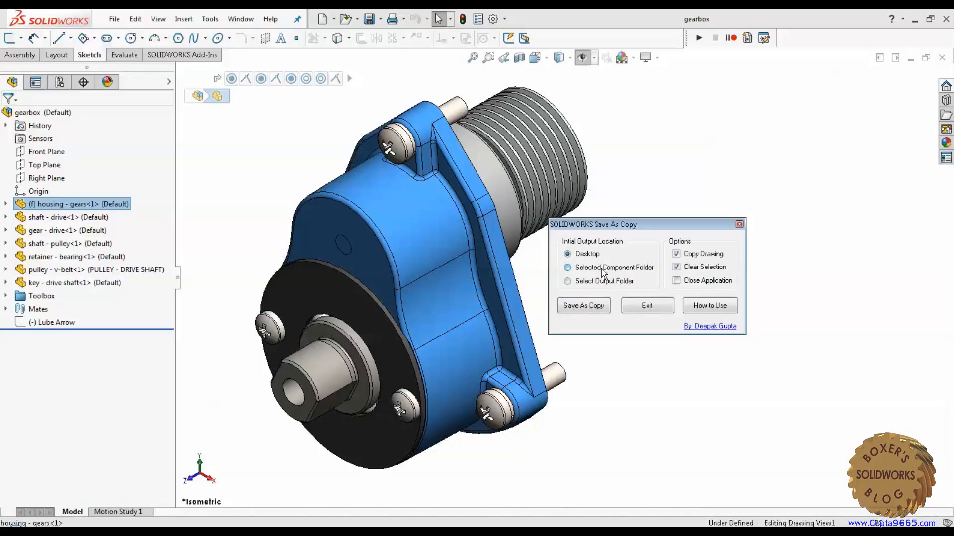
Set output to Selected Component Folder and start Save As Copy.
click(567, 268)
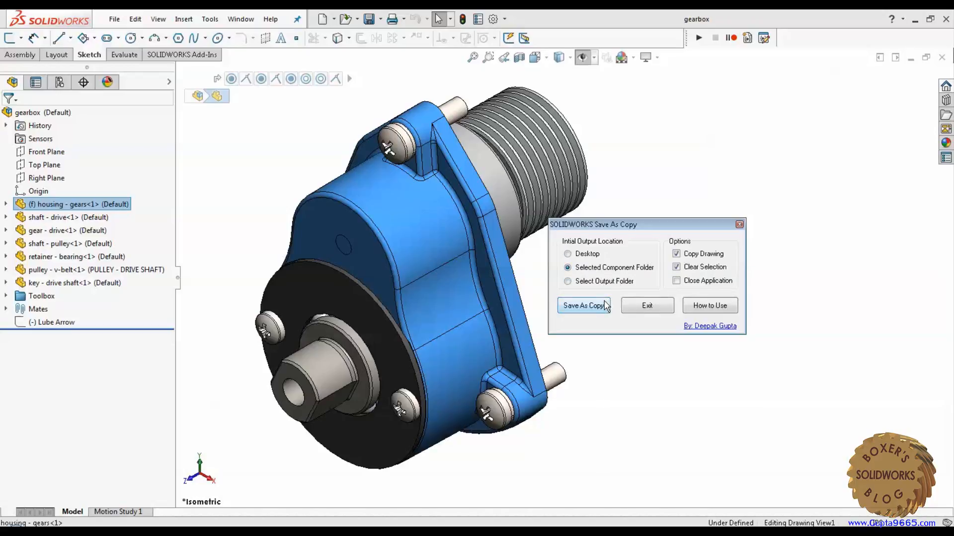
click(582, 306)
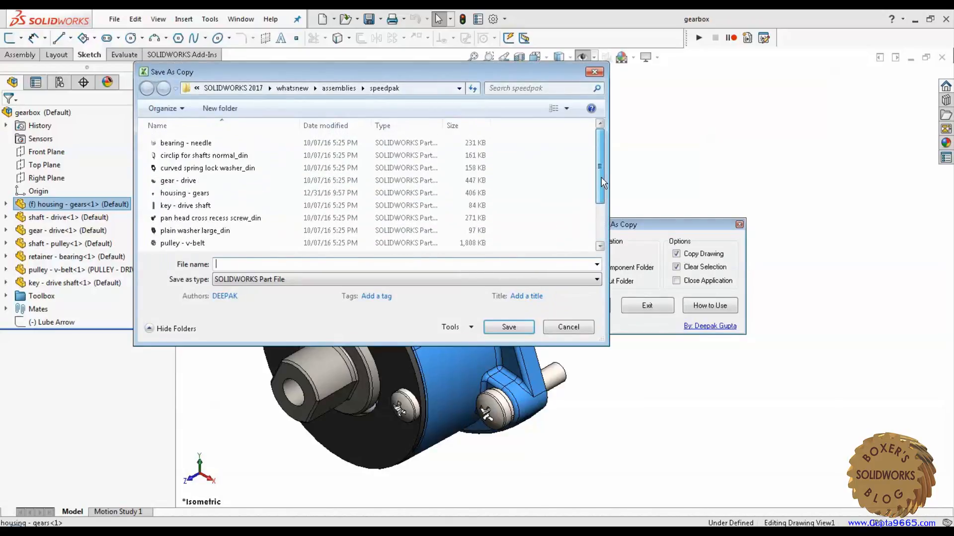
Save the part and drawing copies as 'Test Plate File' in speedpak, then select both.
scroll(down, 3)
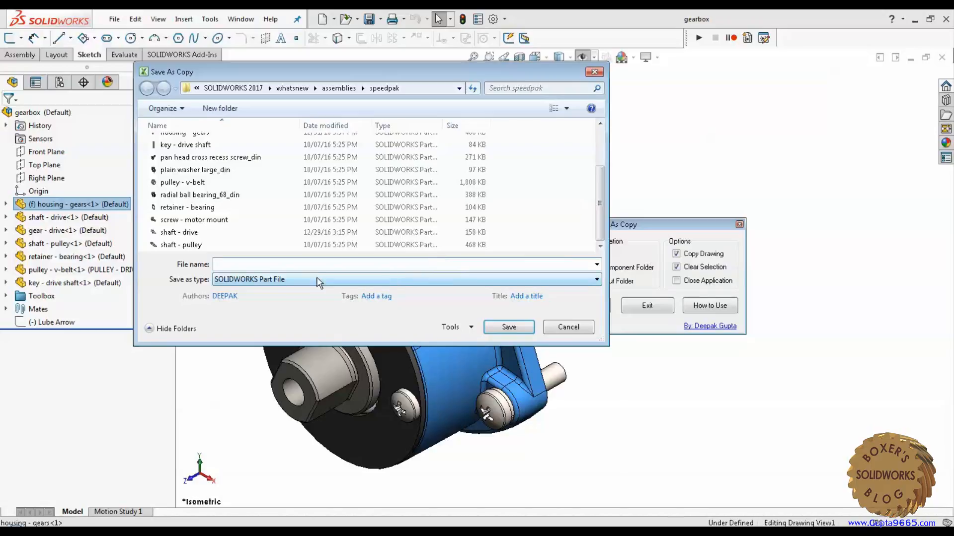
mouse_move(255, 289)
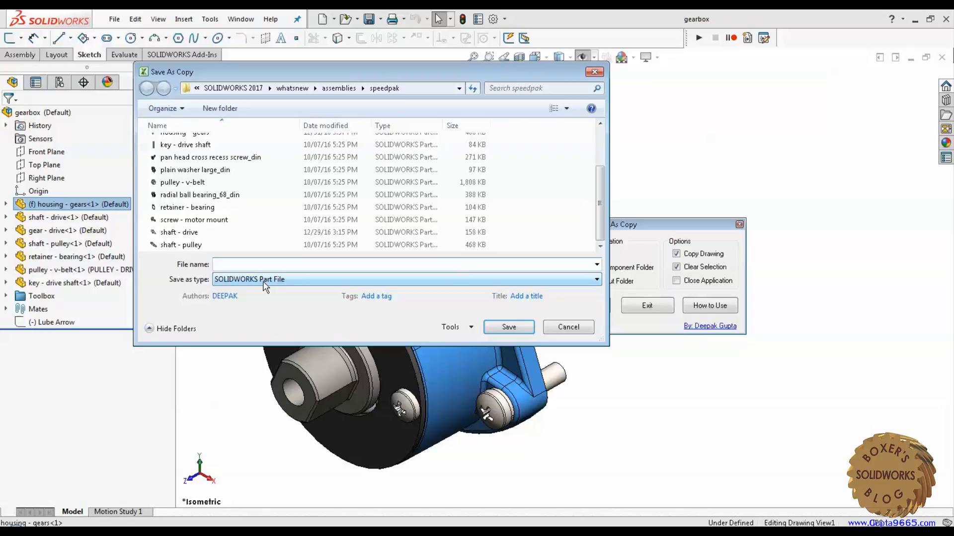
text(Test Plate)
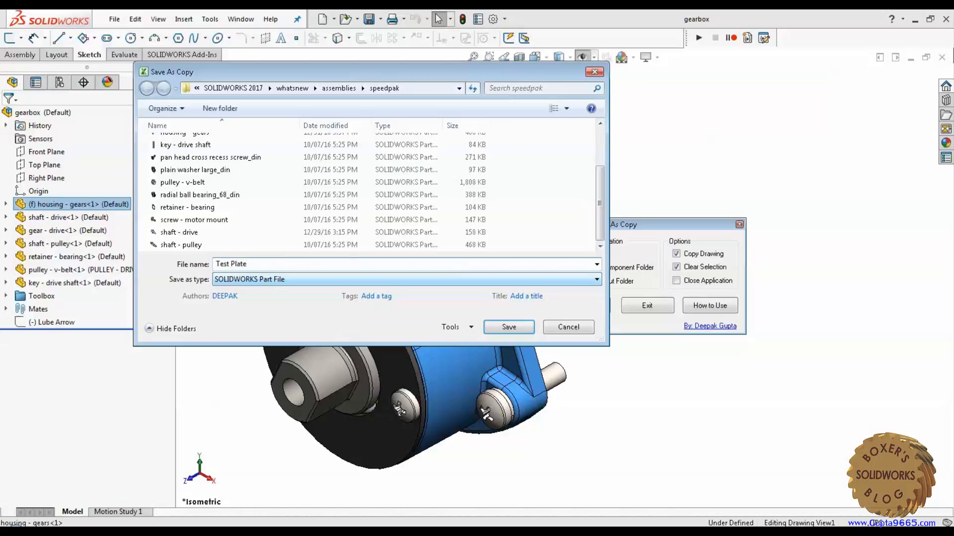
text(File)
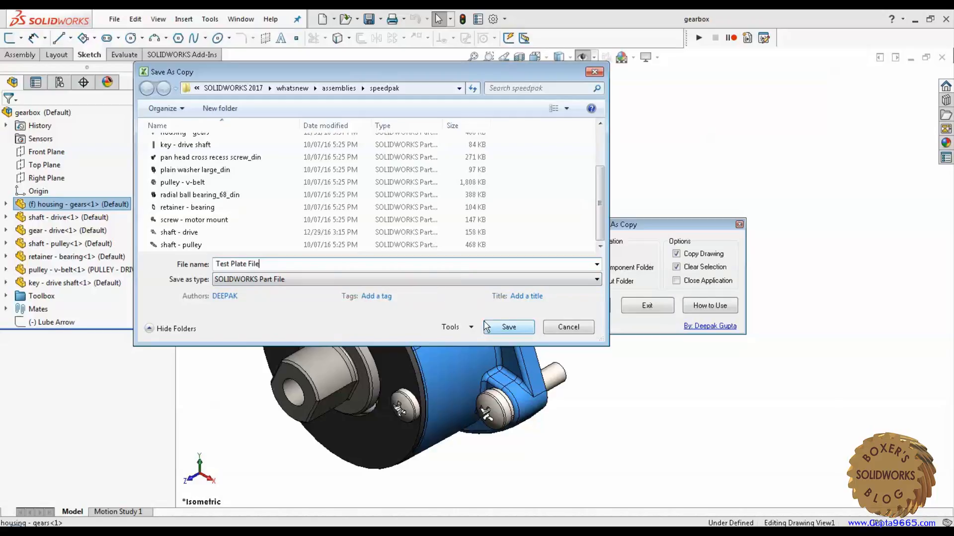
click(509, 328)
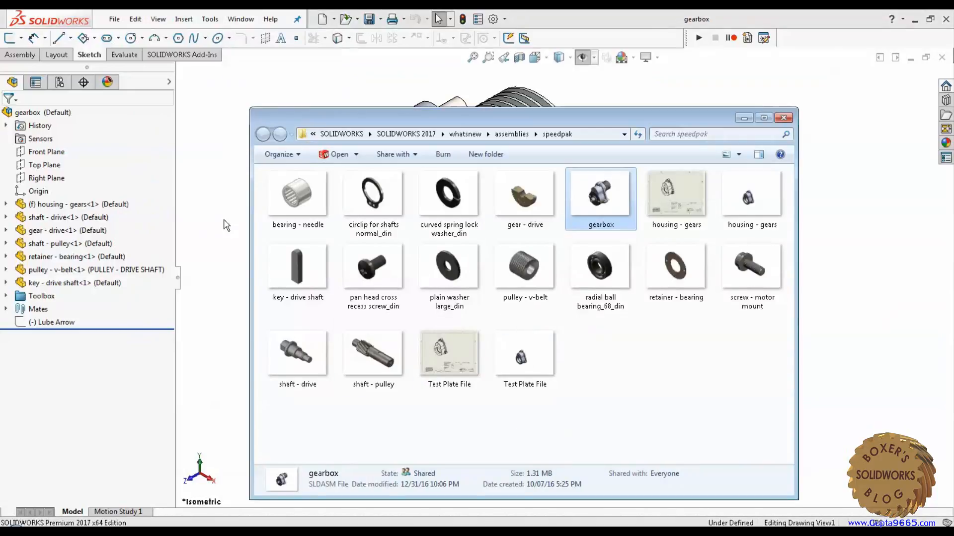
click(448, 351)
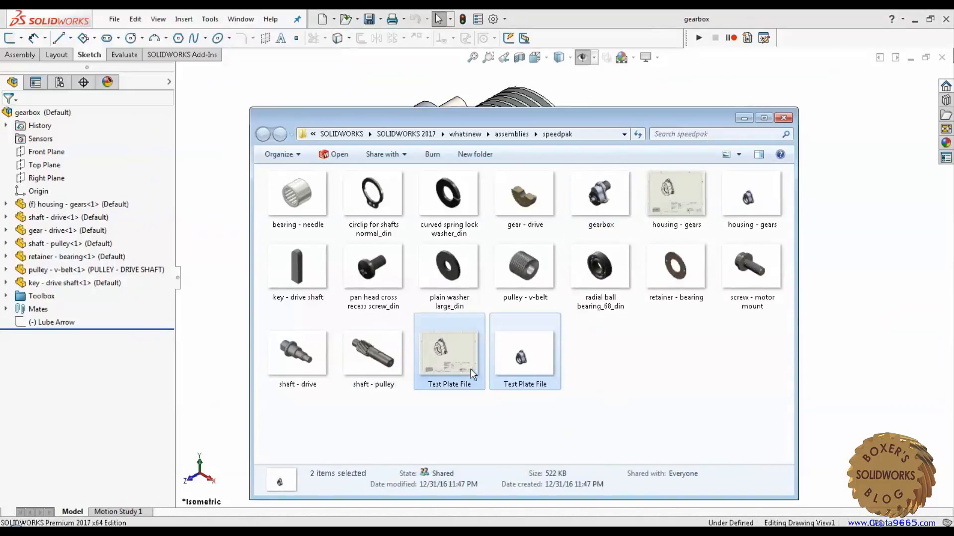